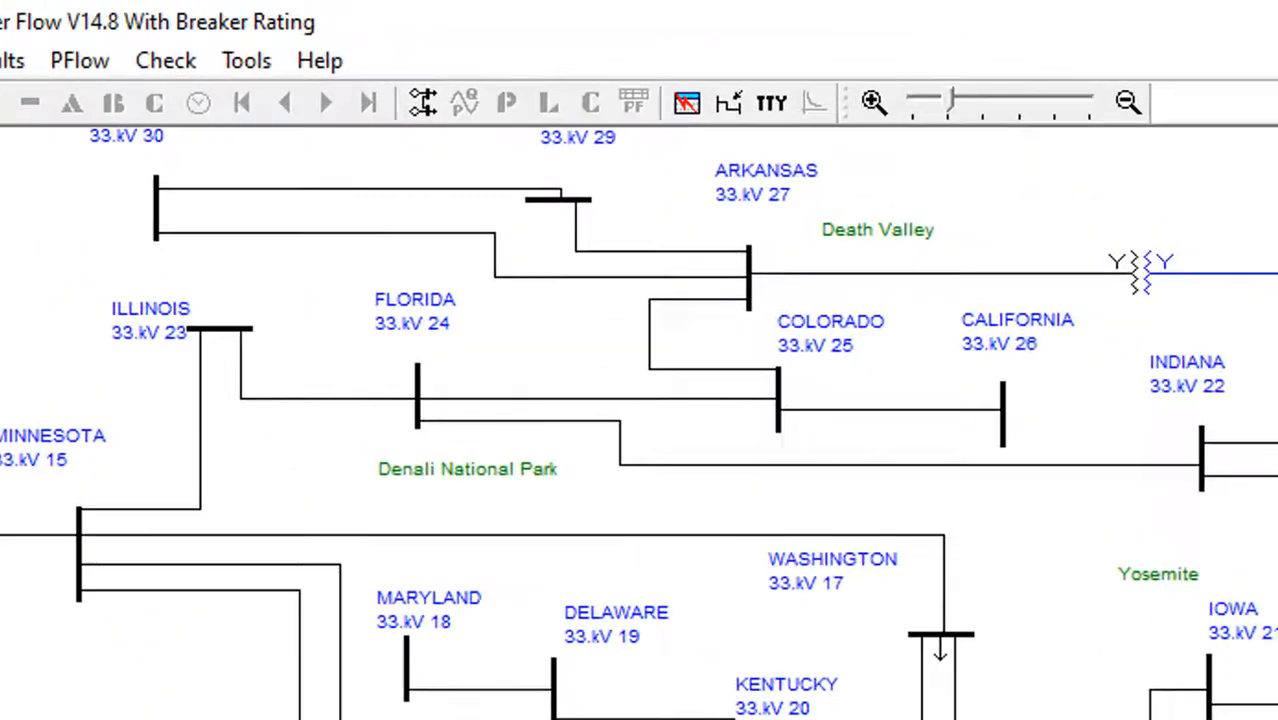
Solve the power flow keeping the default convergence settings
click(422, 104)
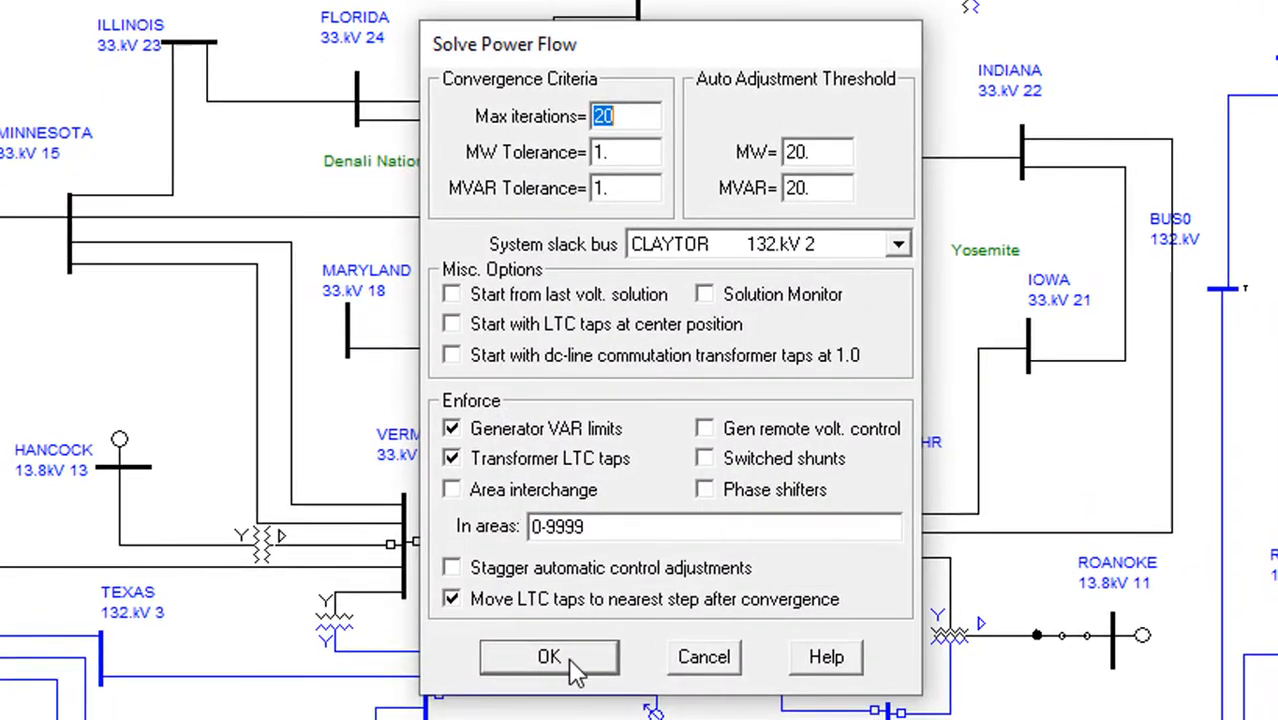
click(548, 656)
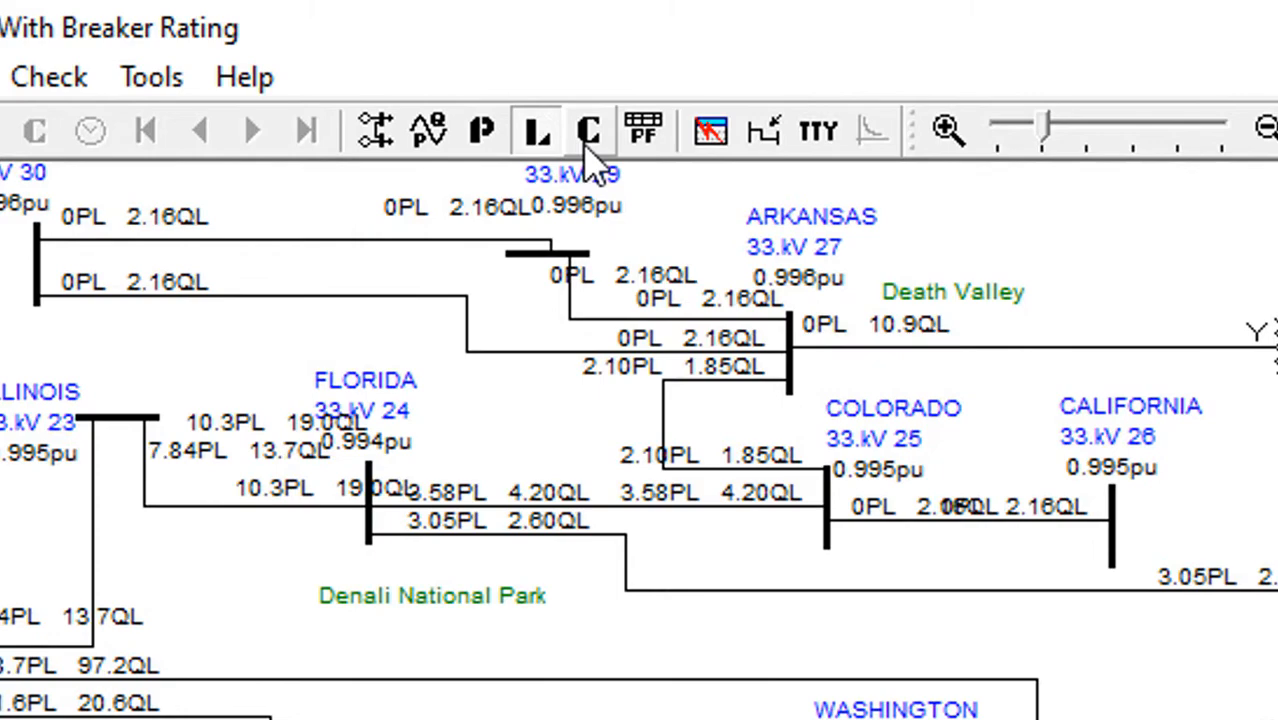
Display MW + jMVAR flows on the diagram with power arrows at both branch ends
click(484, 132)
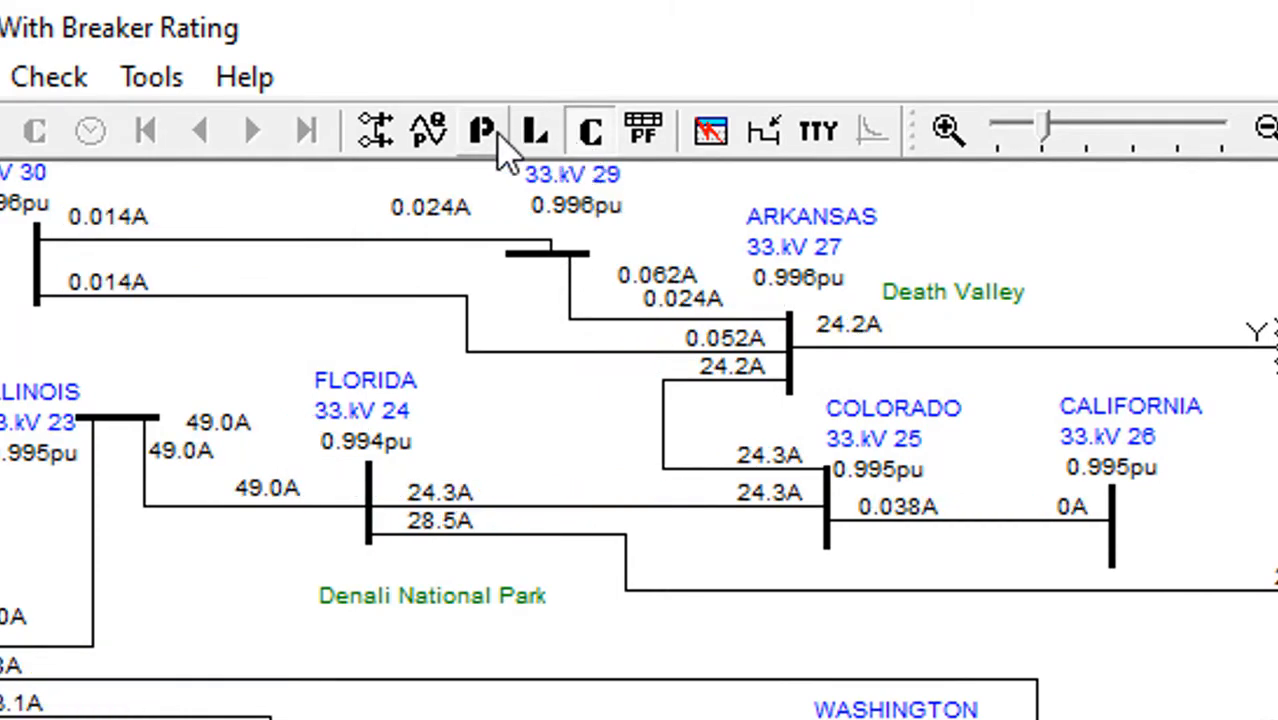
click(480, 132)
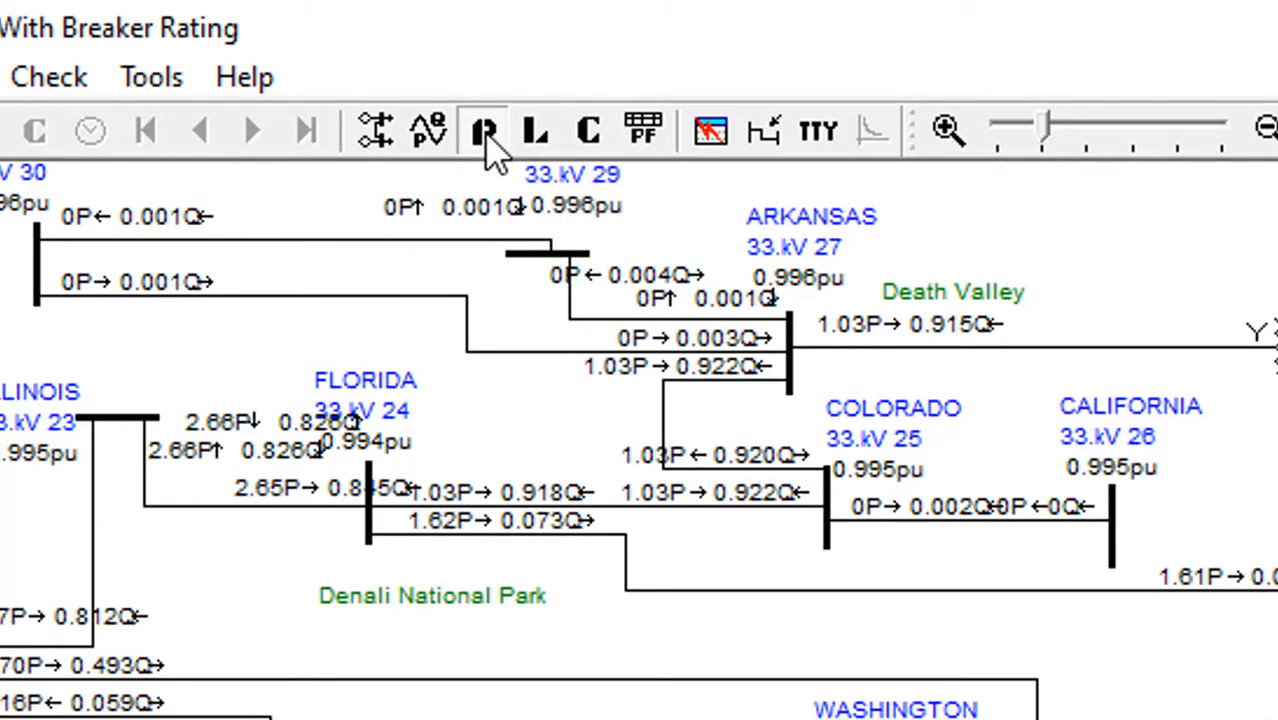
click(482, 132)
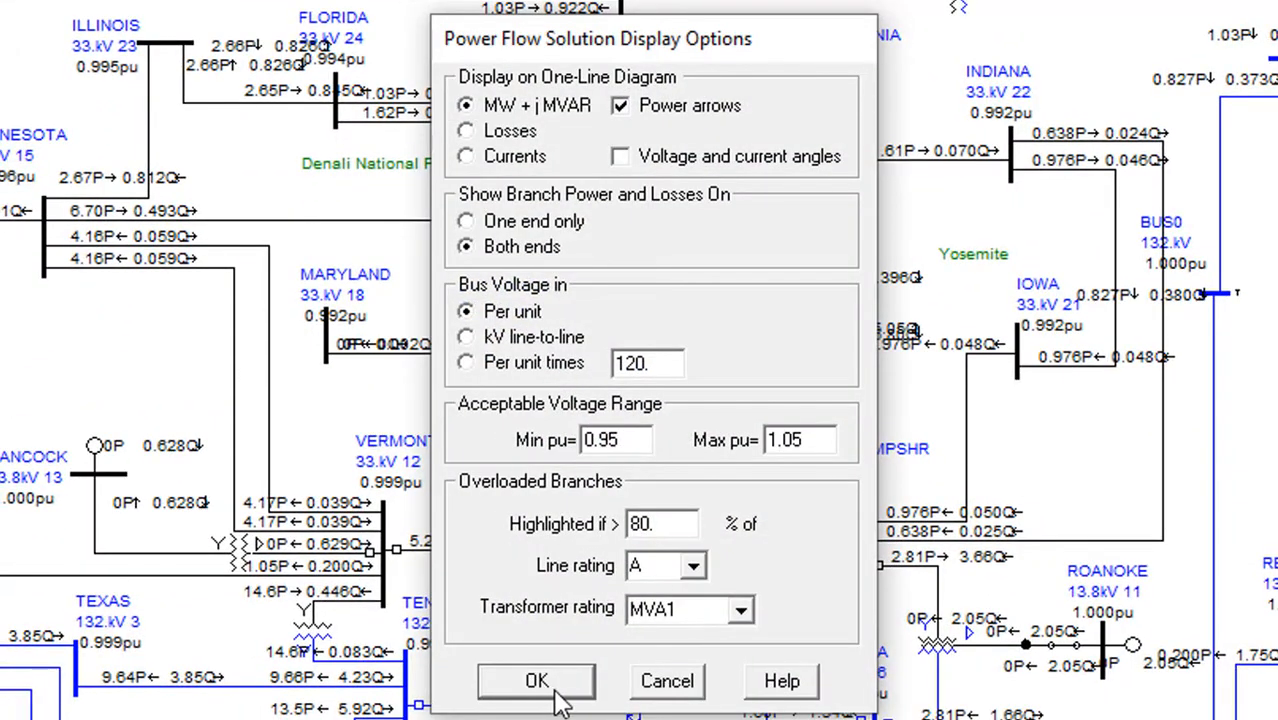
click(536, 680)
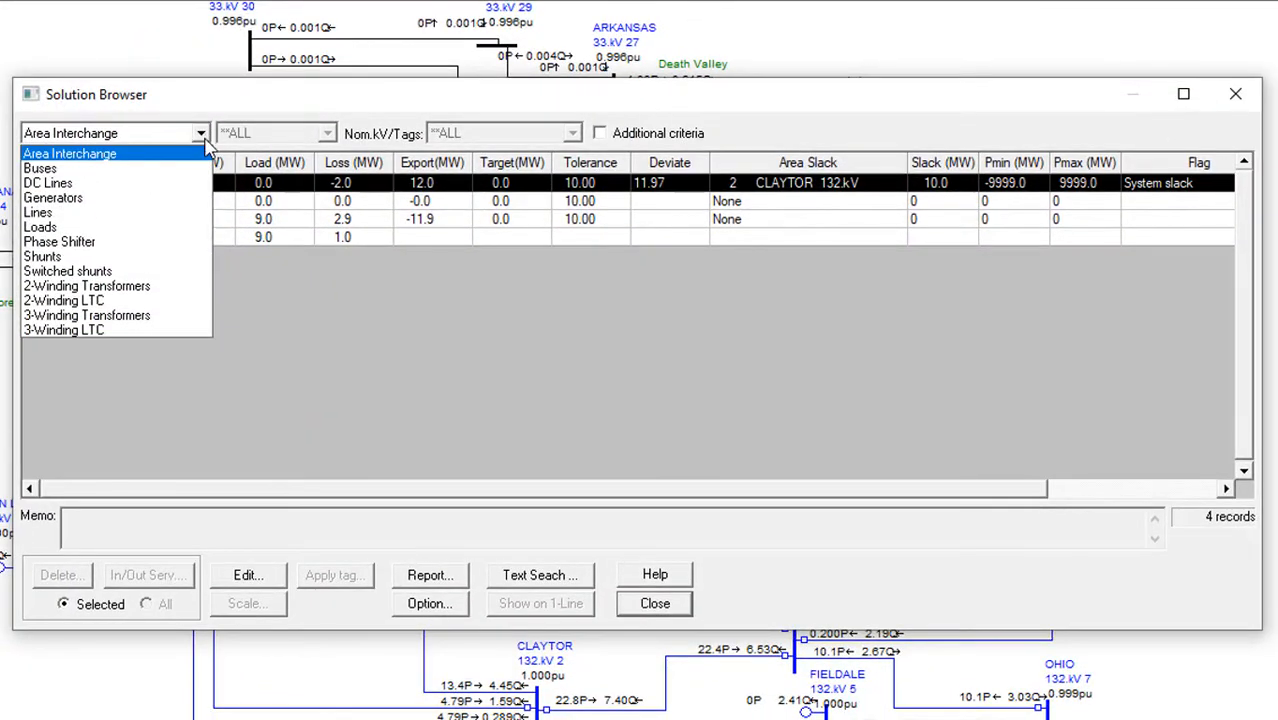
List generator results sorted by MVAR with the Type column hidden
click(52, 198)
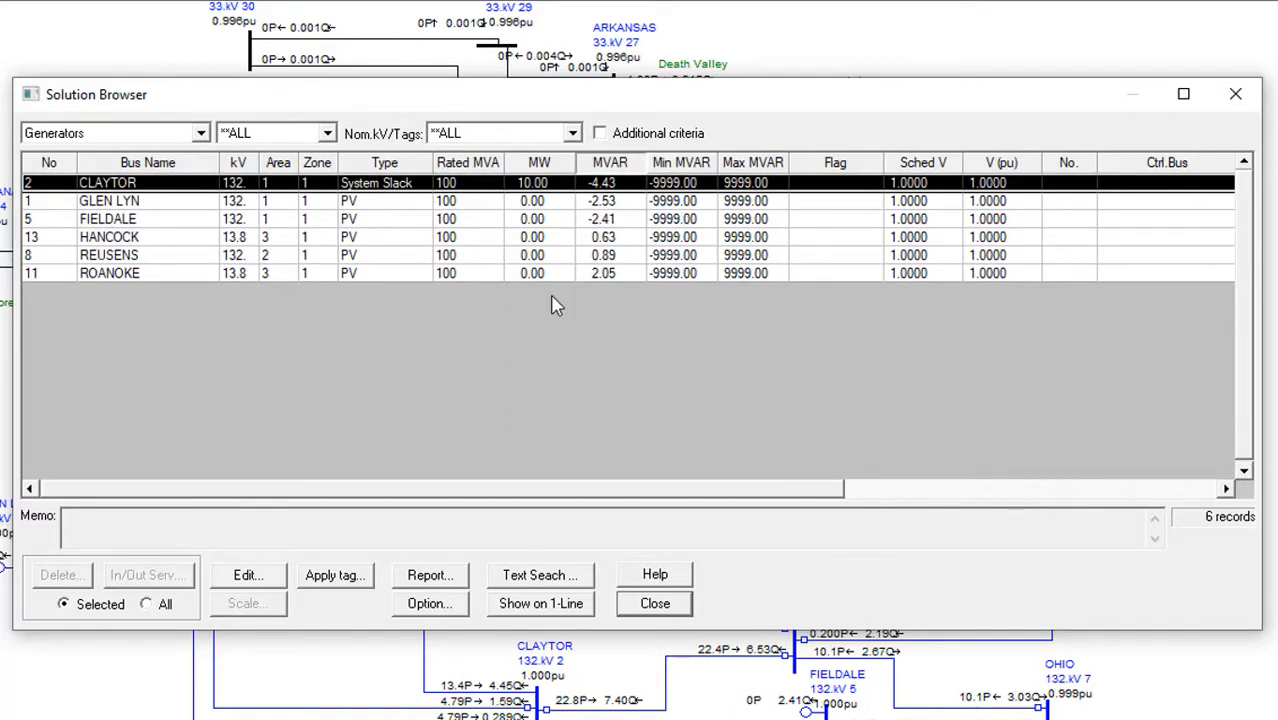
click(428, 604)
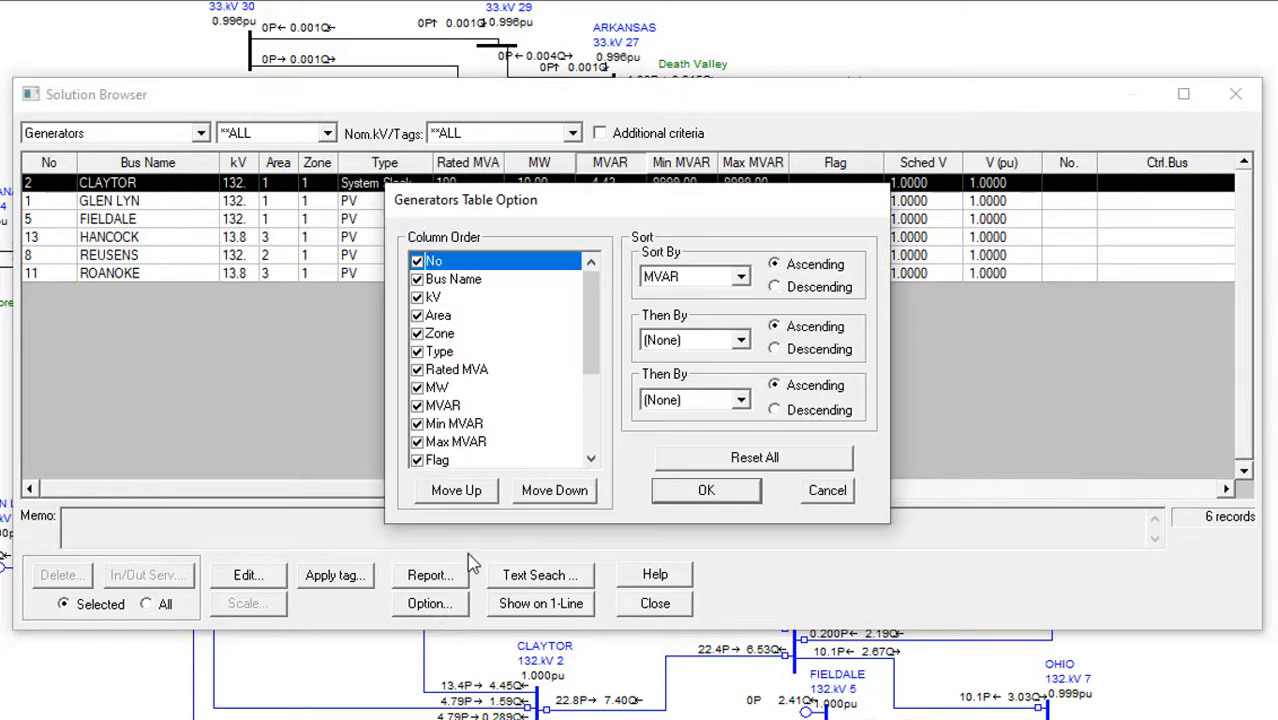
click(416, 352)
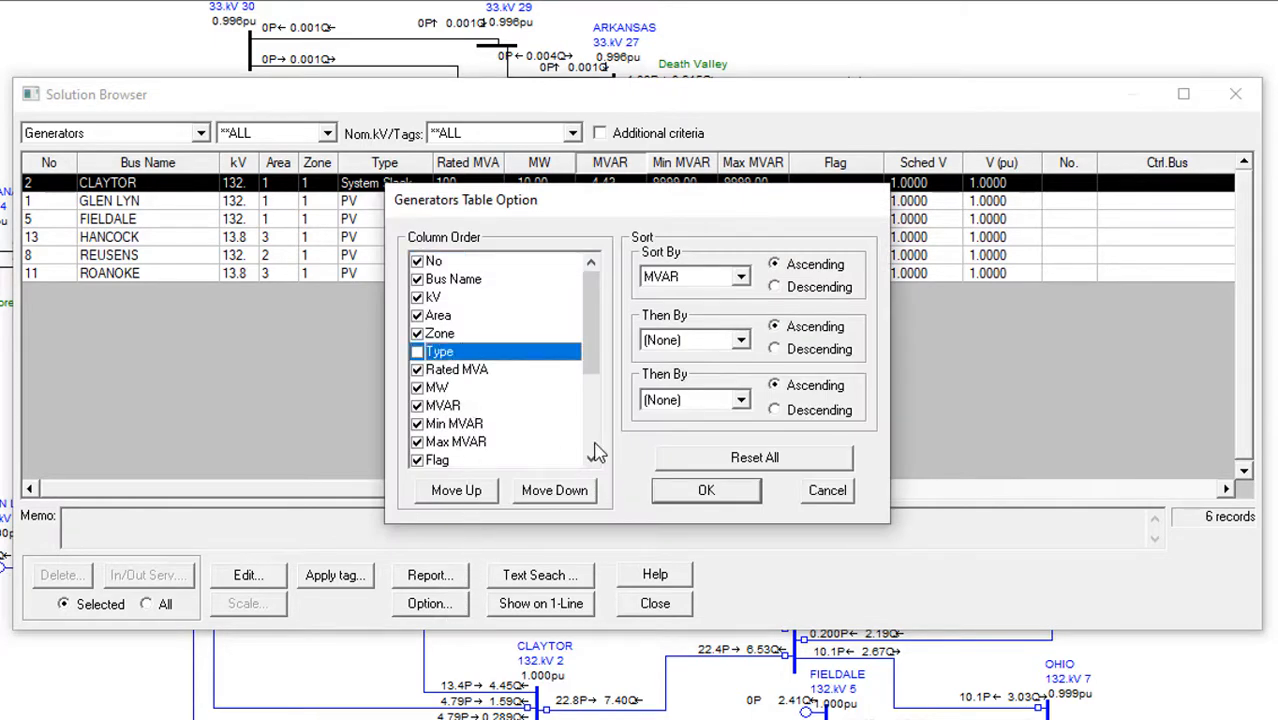
click(706, 490)
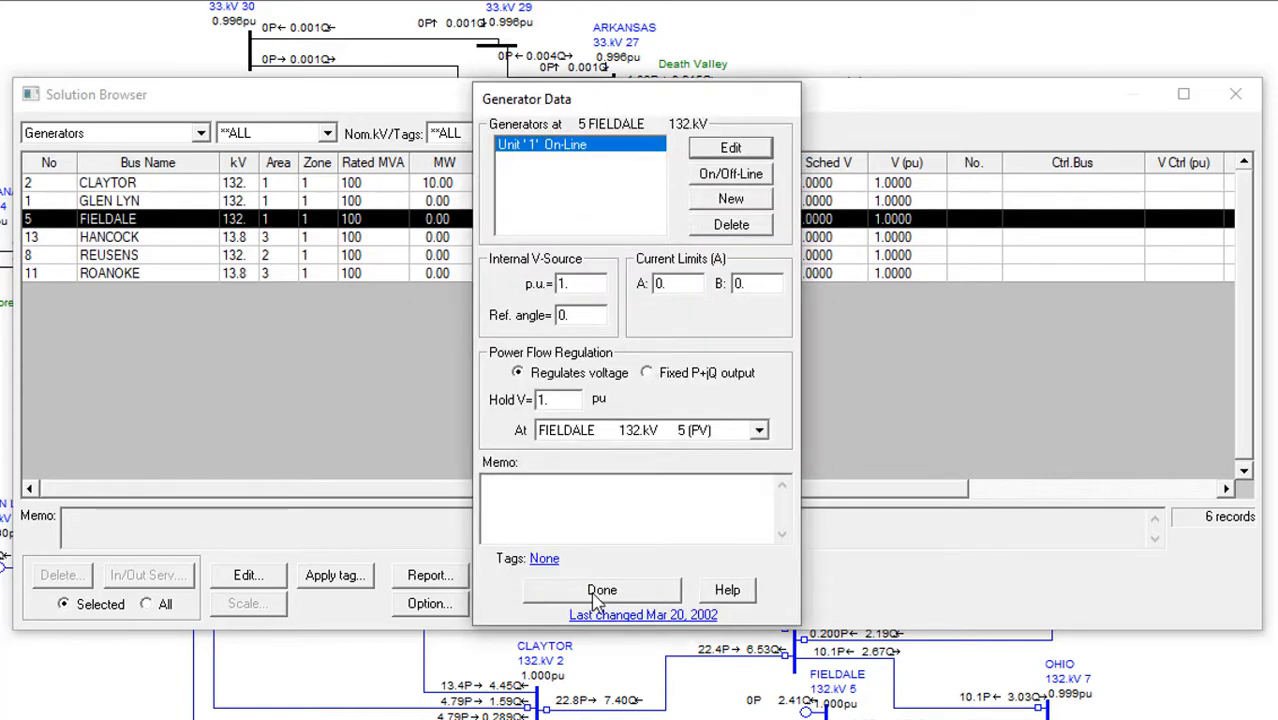
Review FIELDALE's generator data and return to the result categories
click(600, 590)
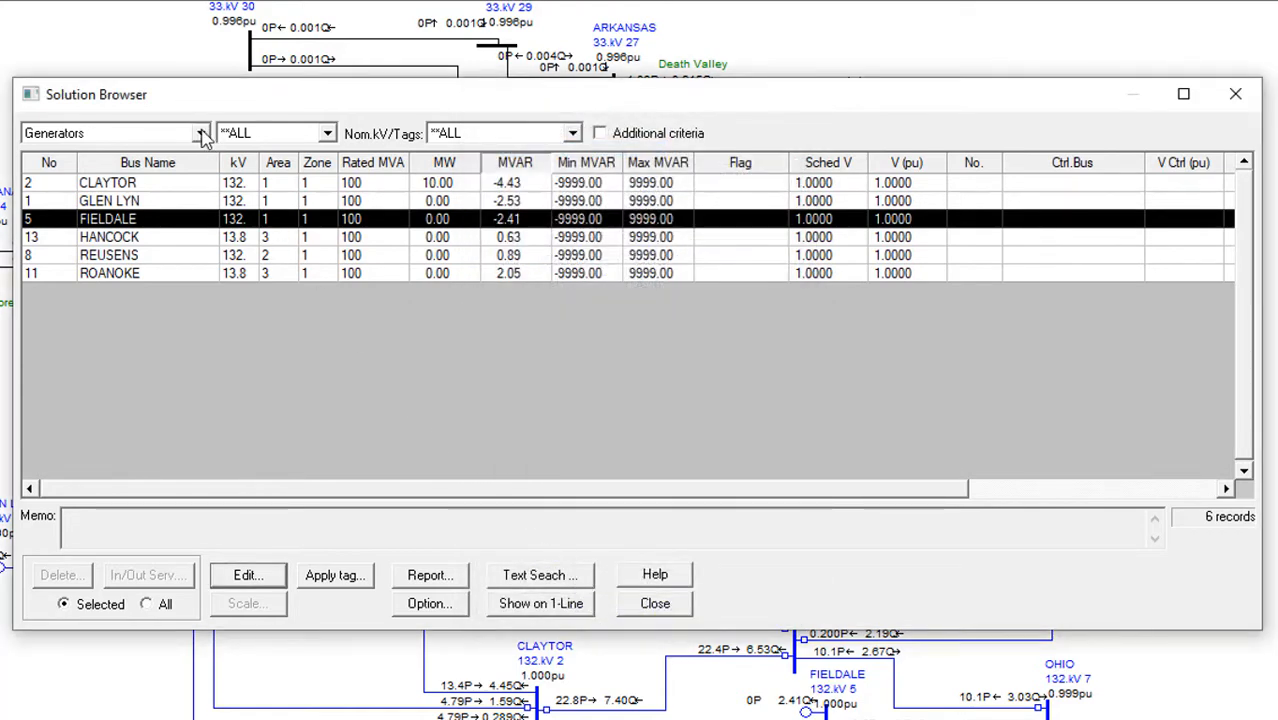
click(198, 132)
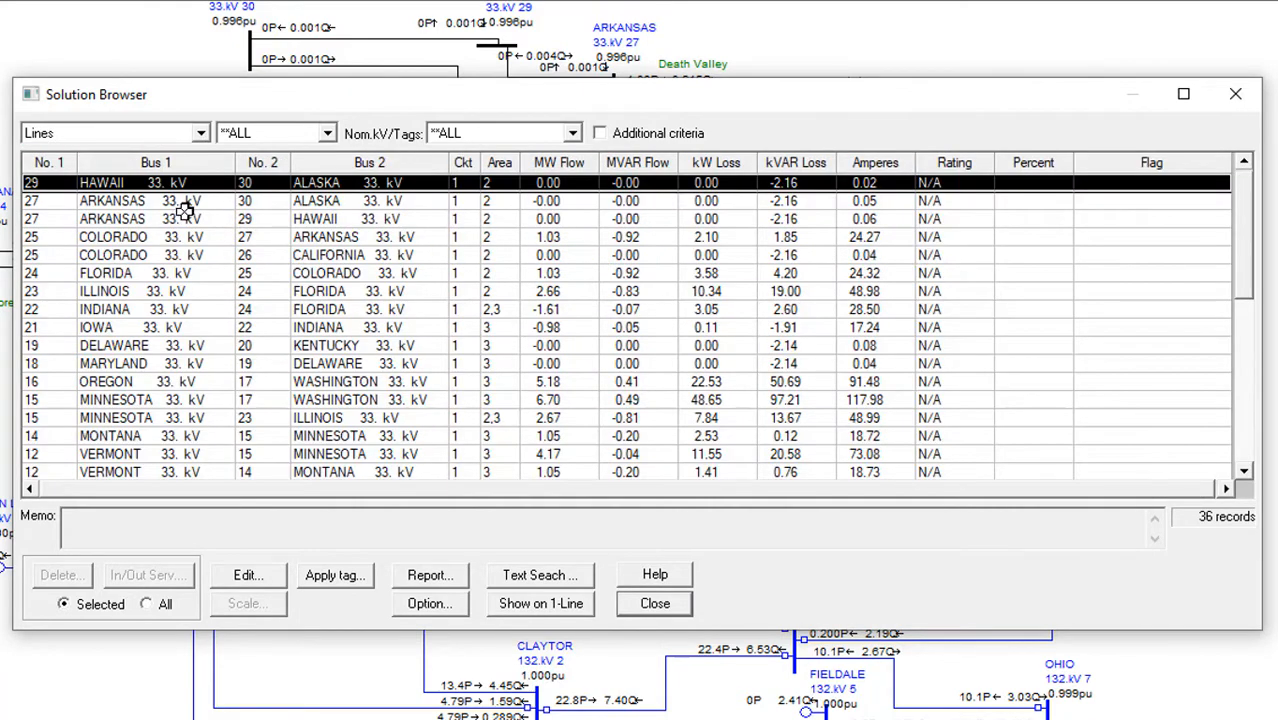
mouse_move(608, 104)
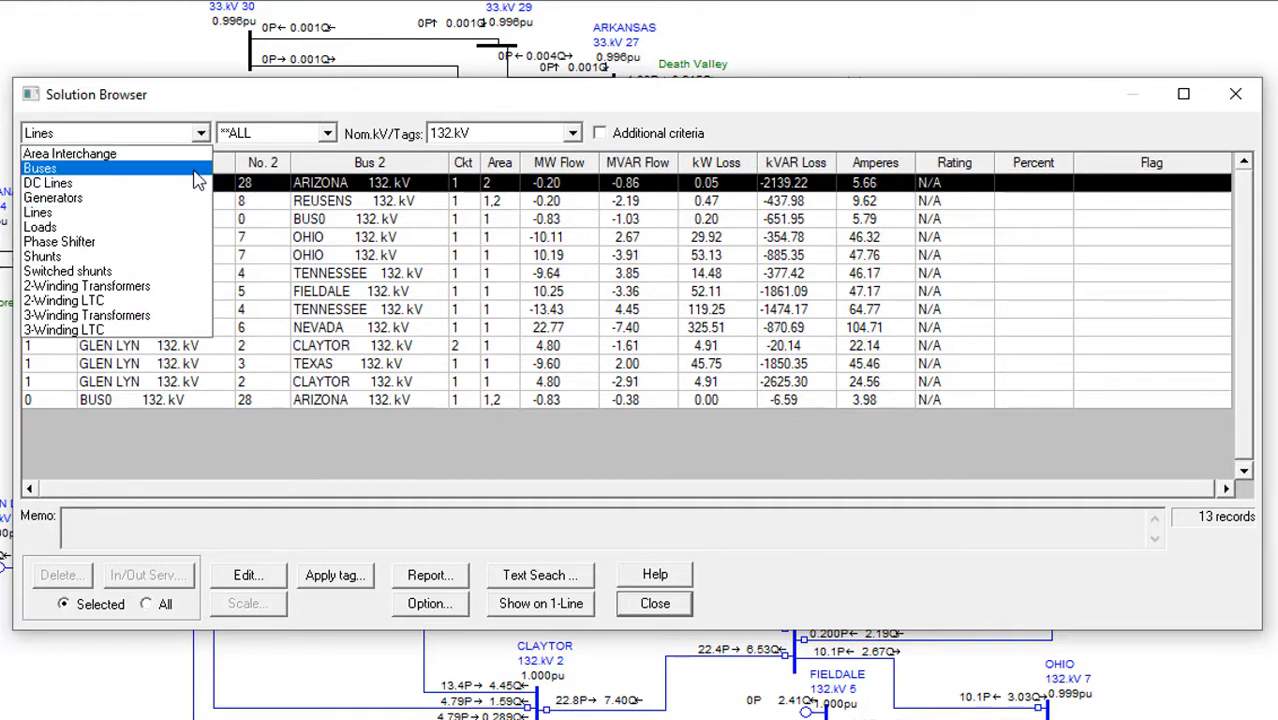
List 132 kV buses sorted by V (pu) and locate TENNESSEE on the one-line diagram
click(40, 168)
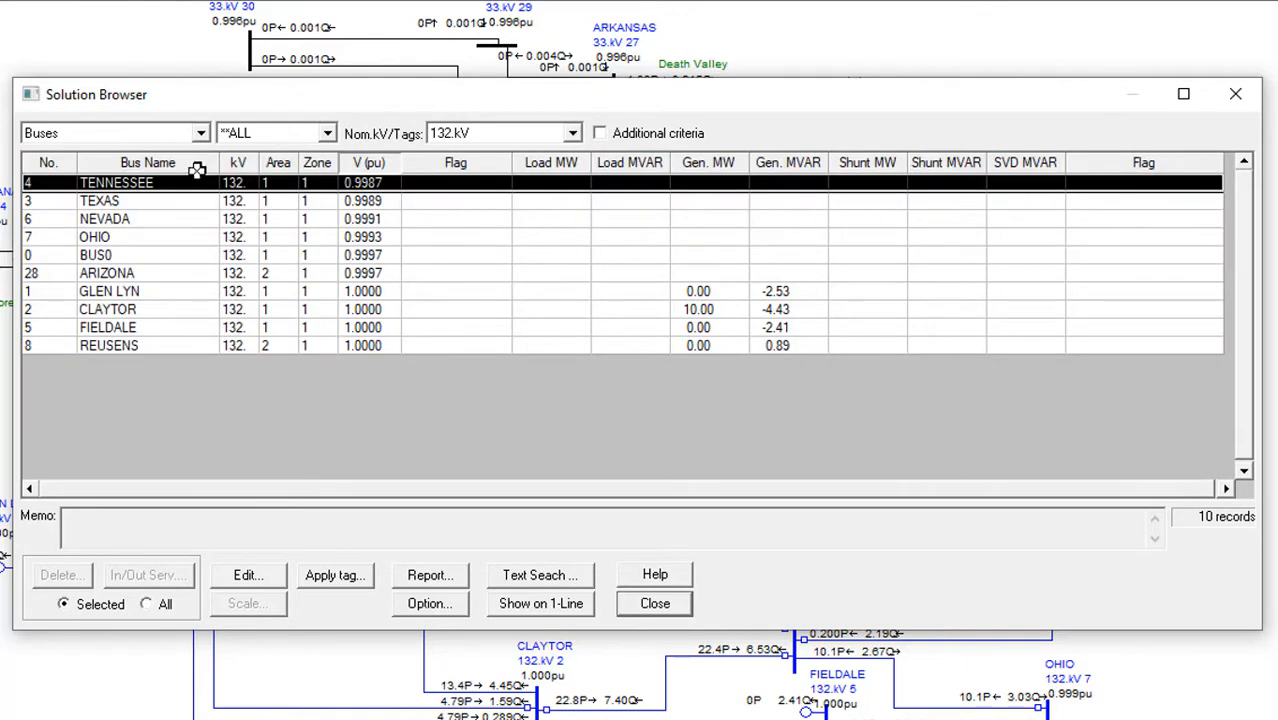
click(368, 162)
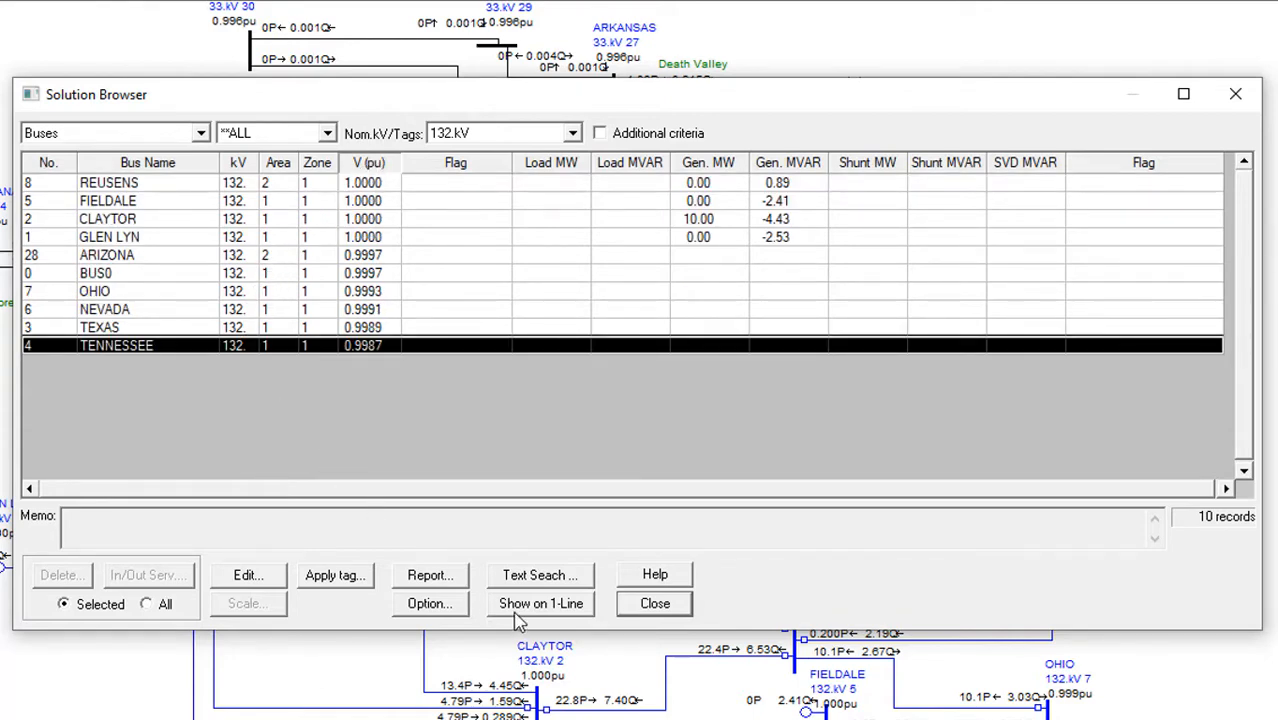
click(540, 604)
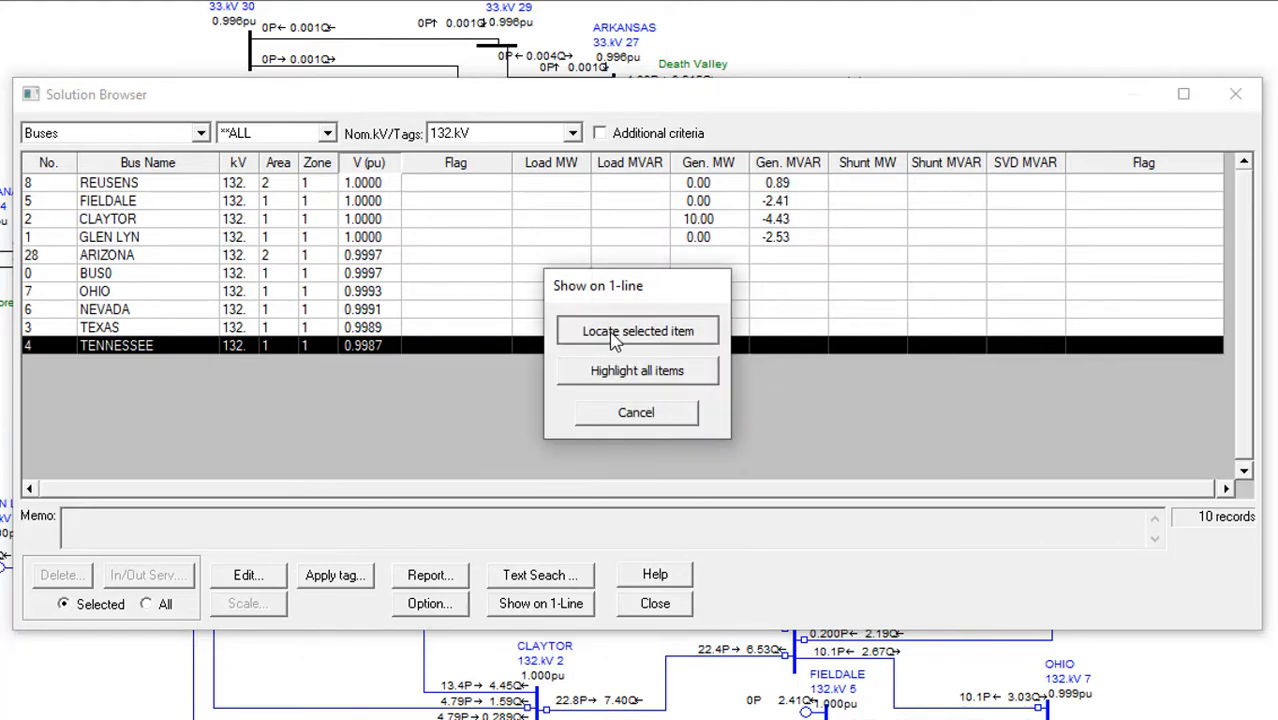
click(636, 332)
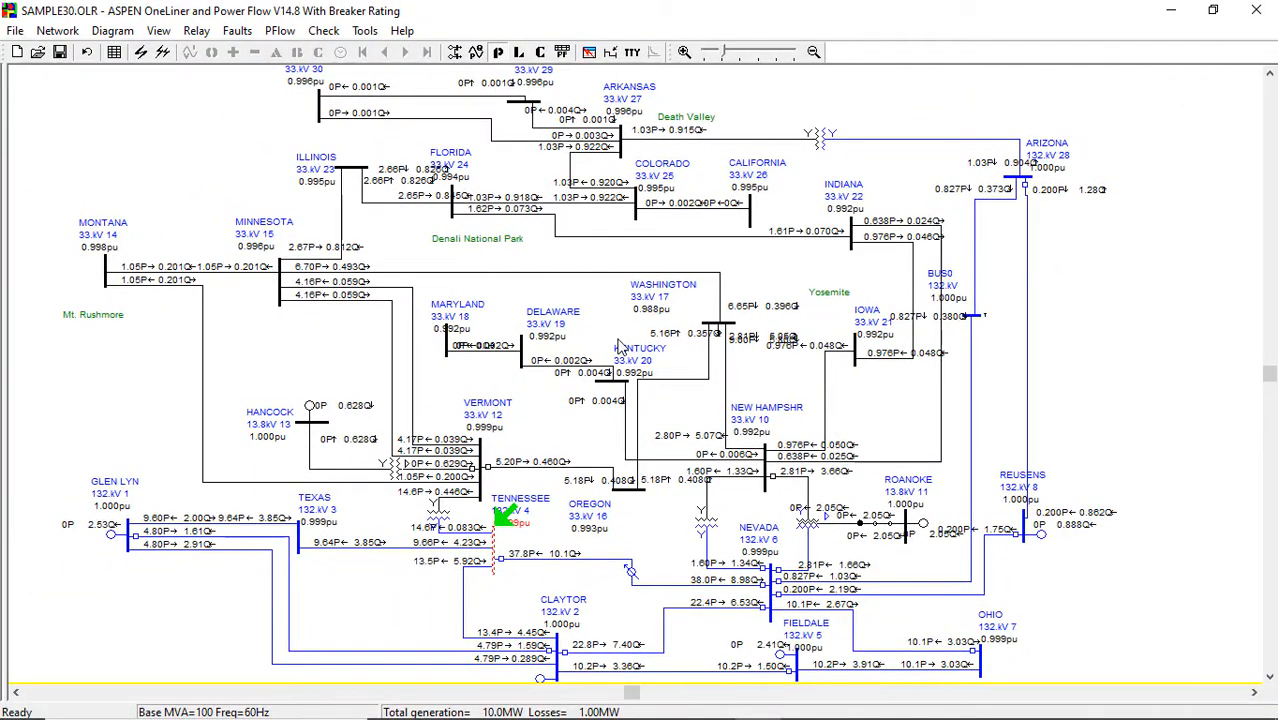
click(568, 52)
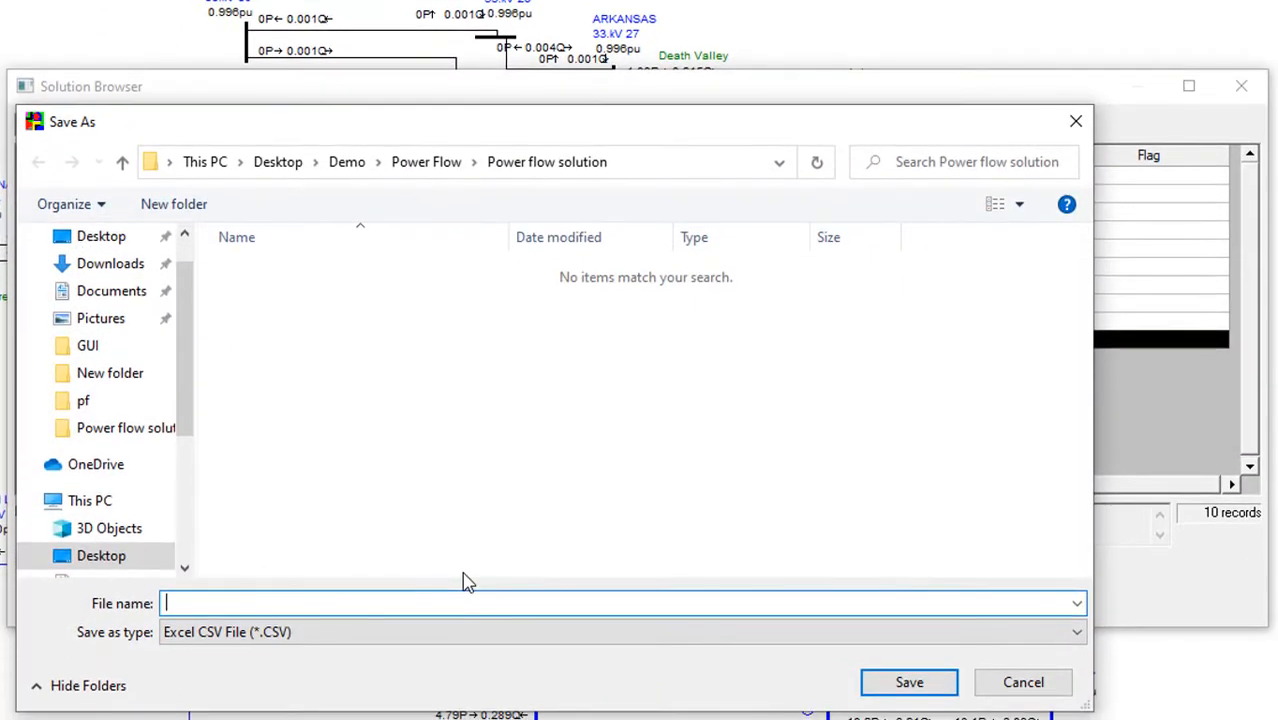
Save the bus voltage results as BusVoltage CSV
text(BusVol)
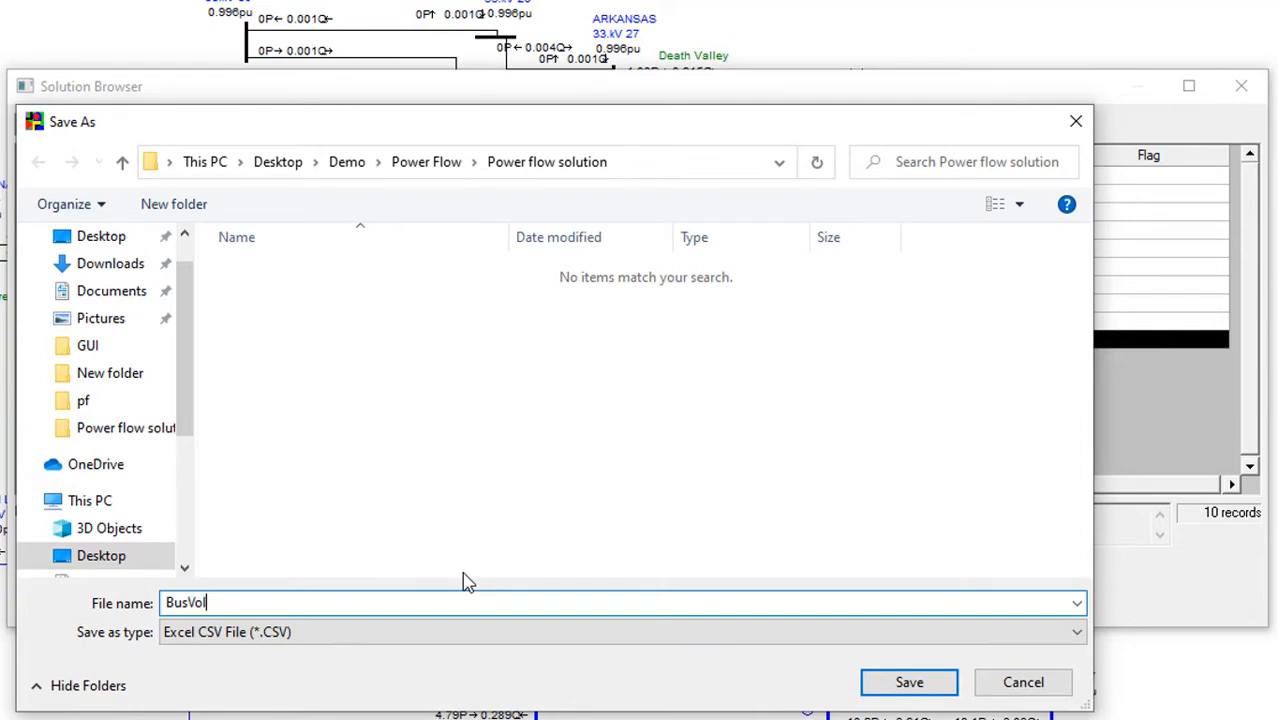
click(910, 682)
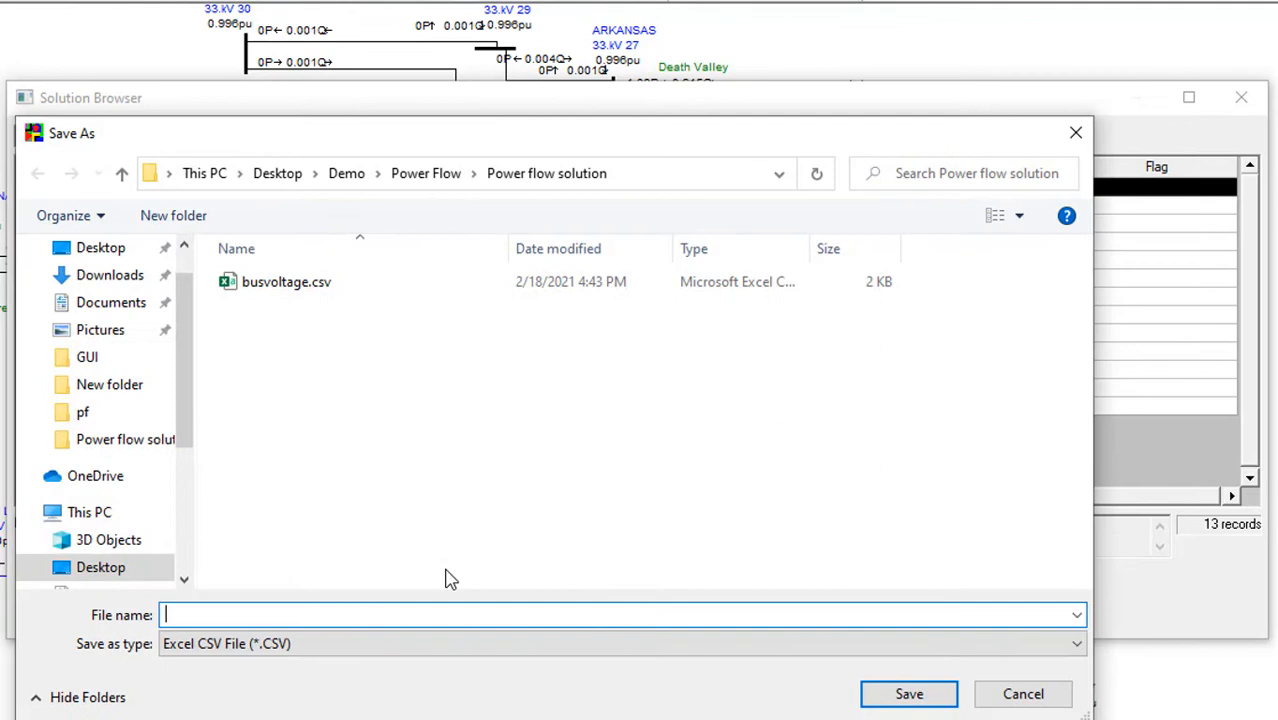
Save the 132 kV line flows as BranchFlow CSV and close the Solution Browser
text(Branch)
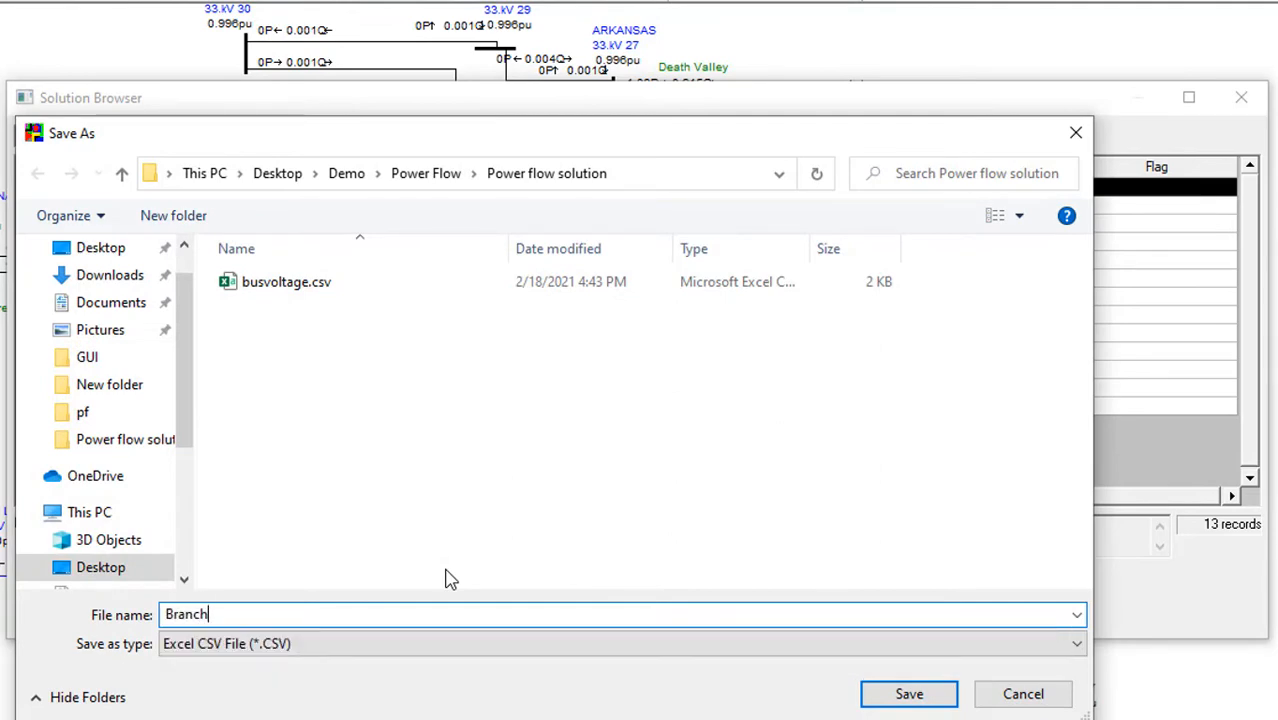
text(Flow)
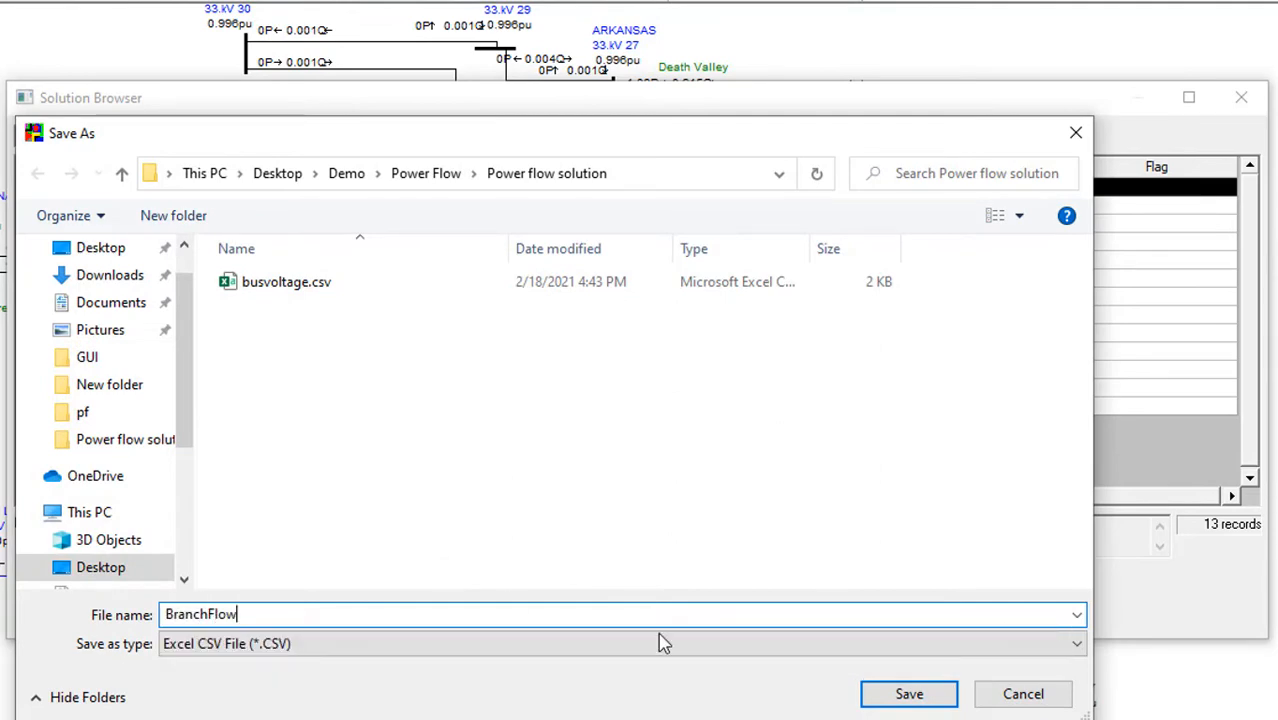
click(912, 692)
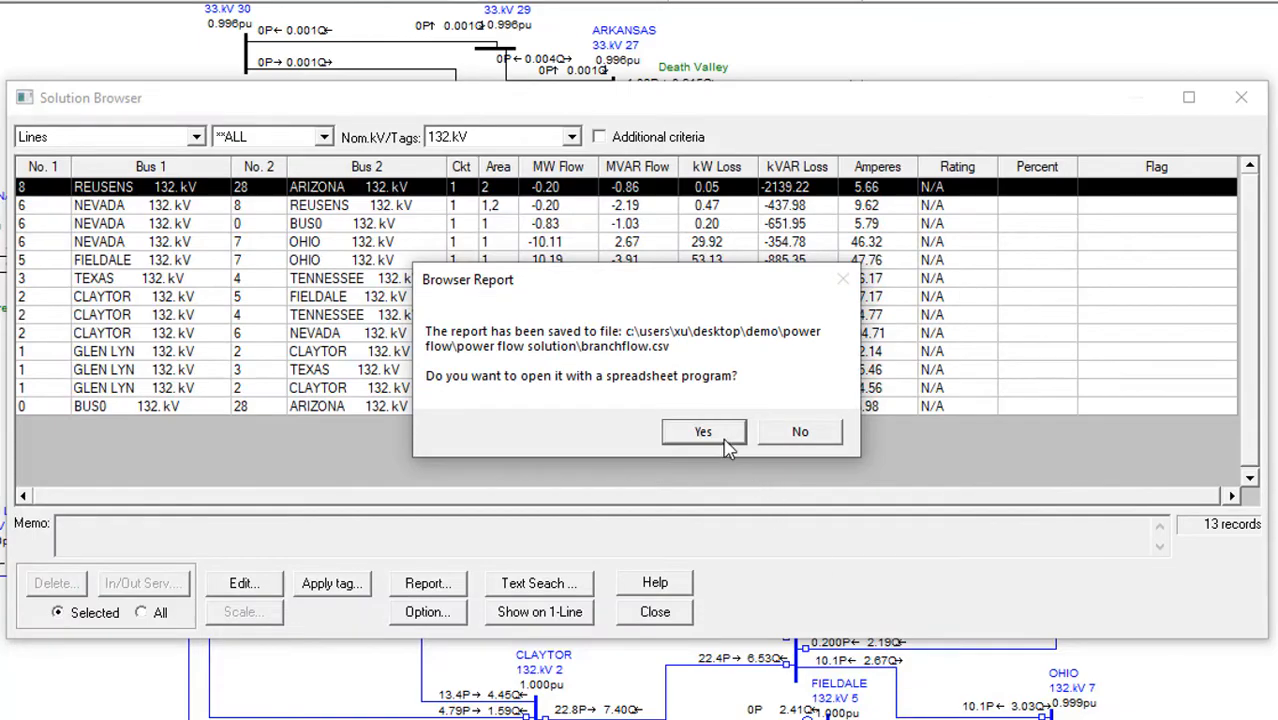
click(702, 432)
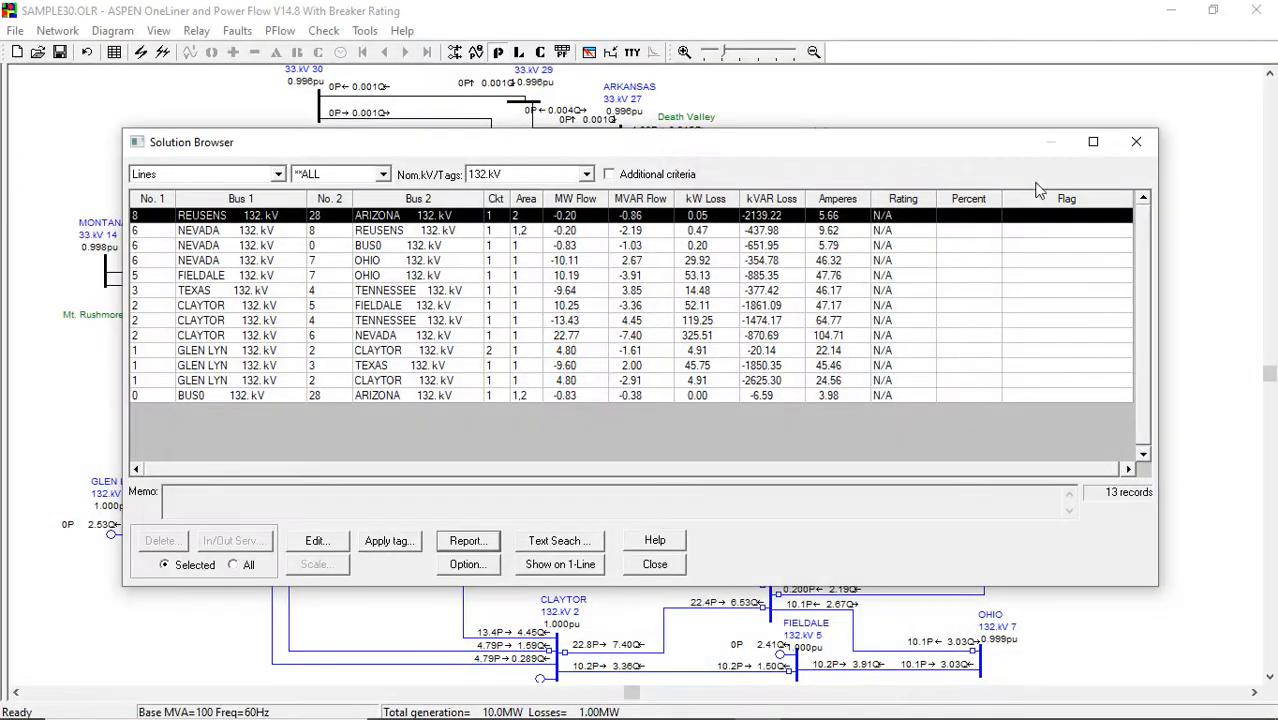
click(654, 564)
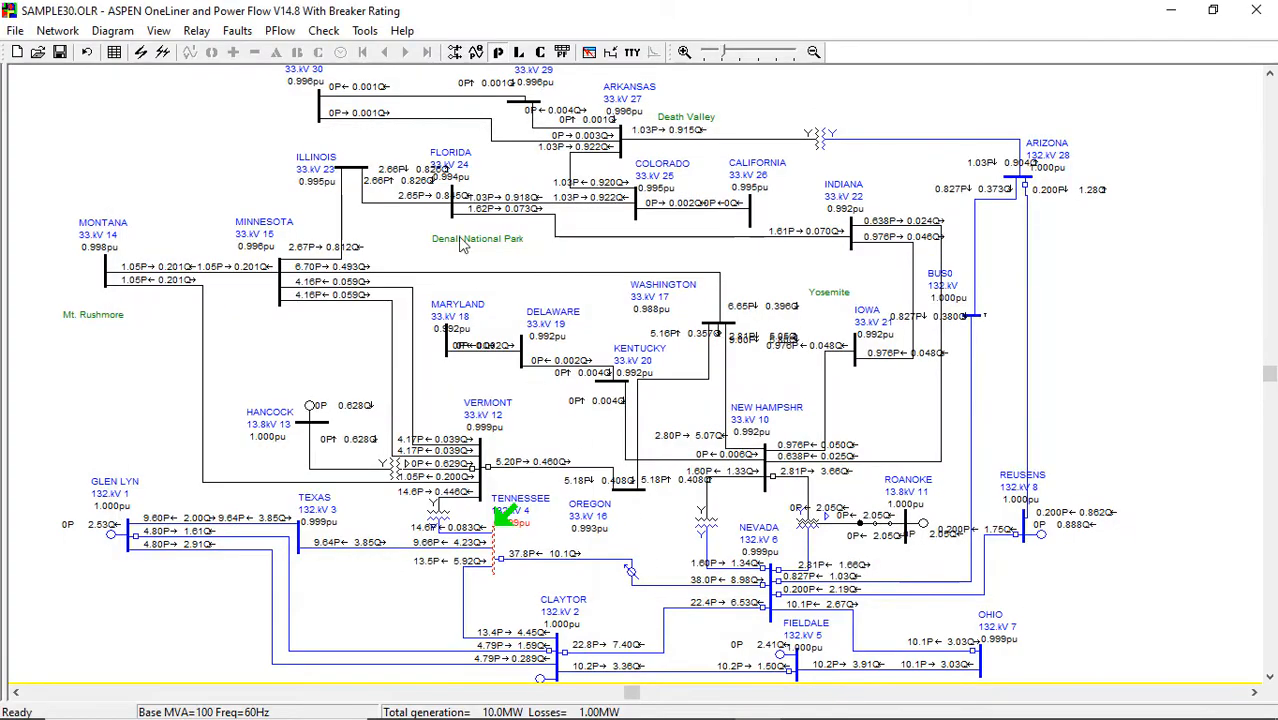
Run the atcxls1.bas ATC sample script from the Script Manager
click(370, 30)
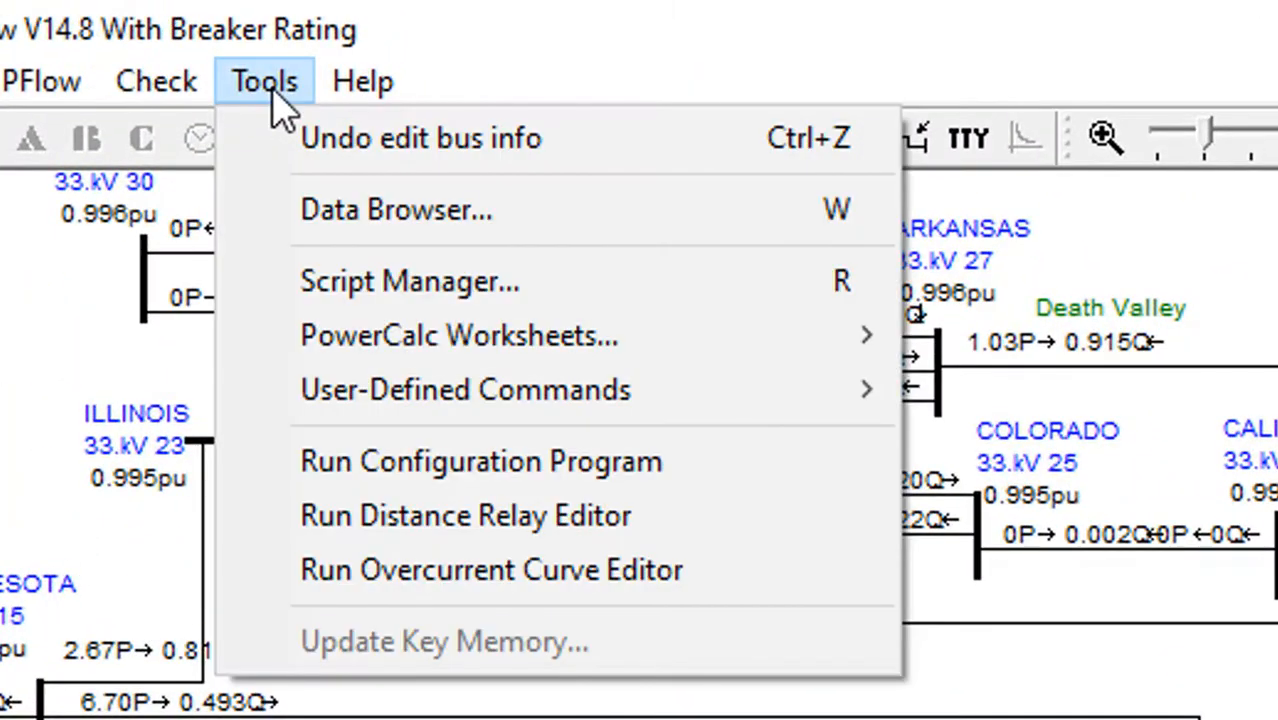
mouse_move(288, 270)
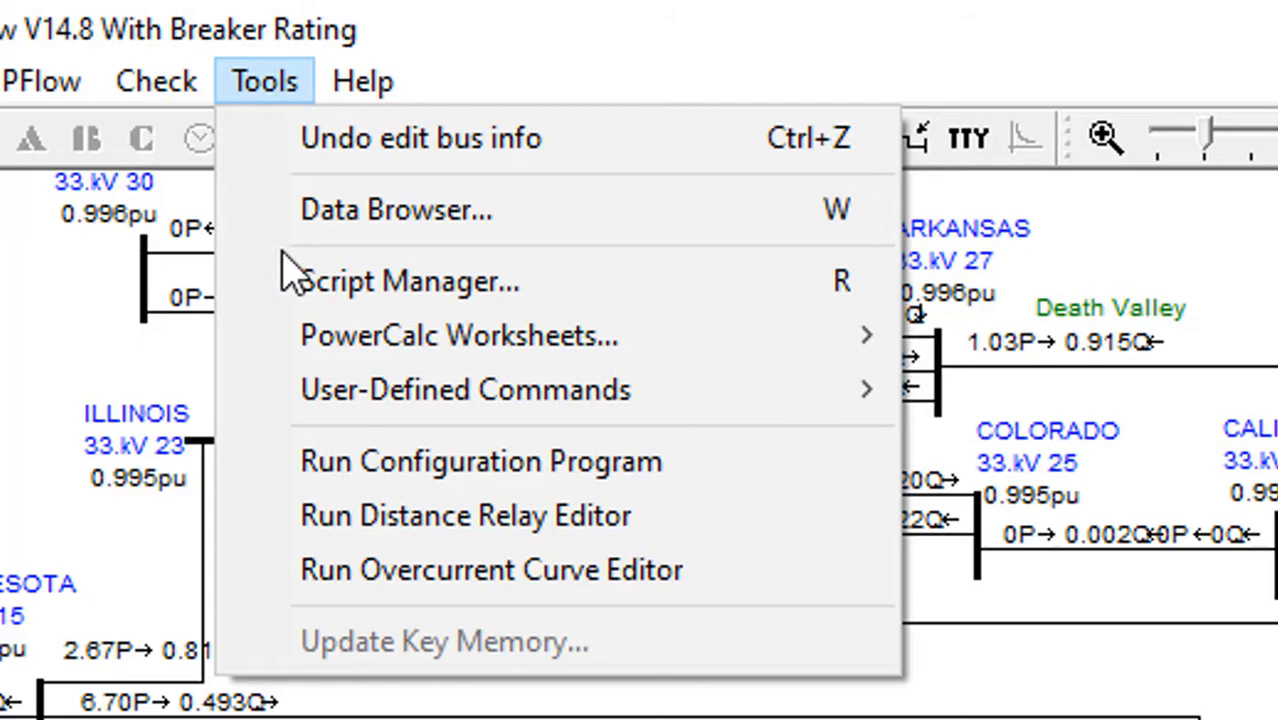
click(410, 280)
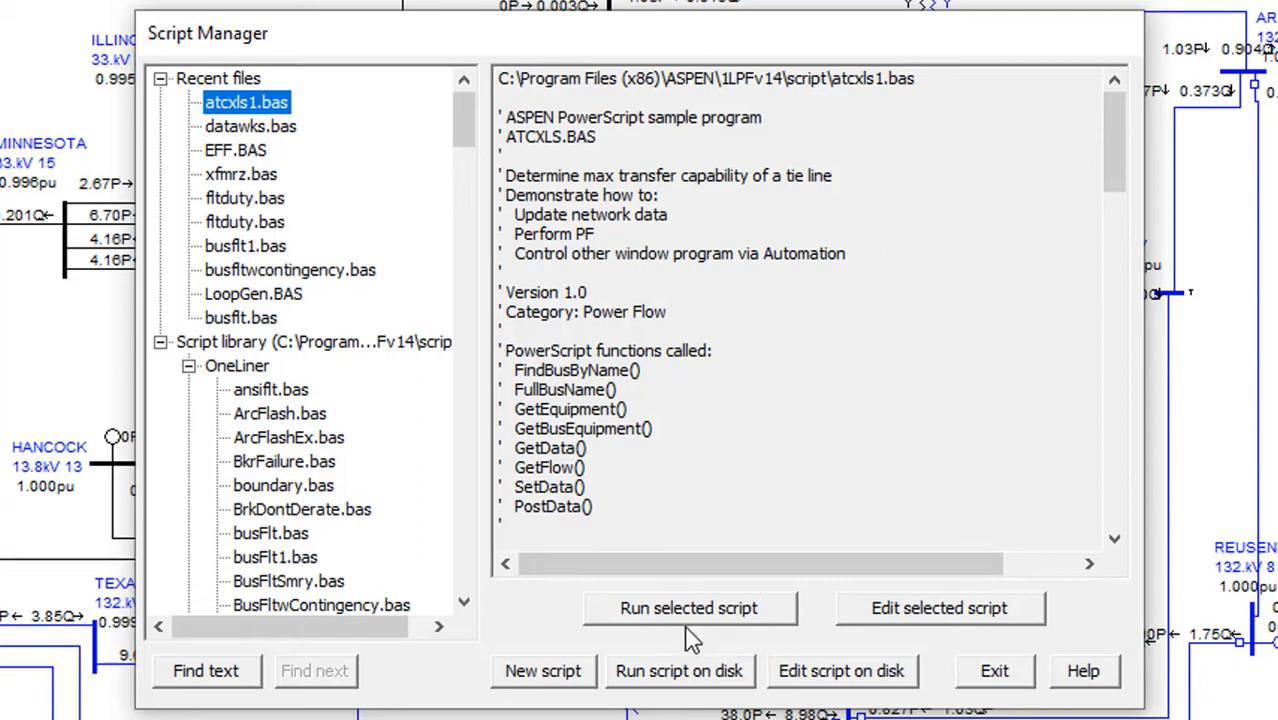
click(690, 608)
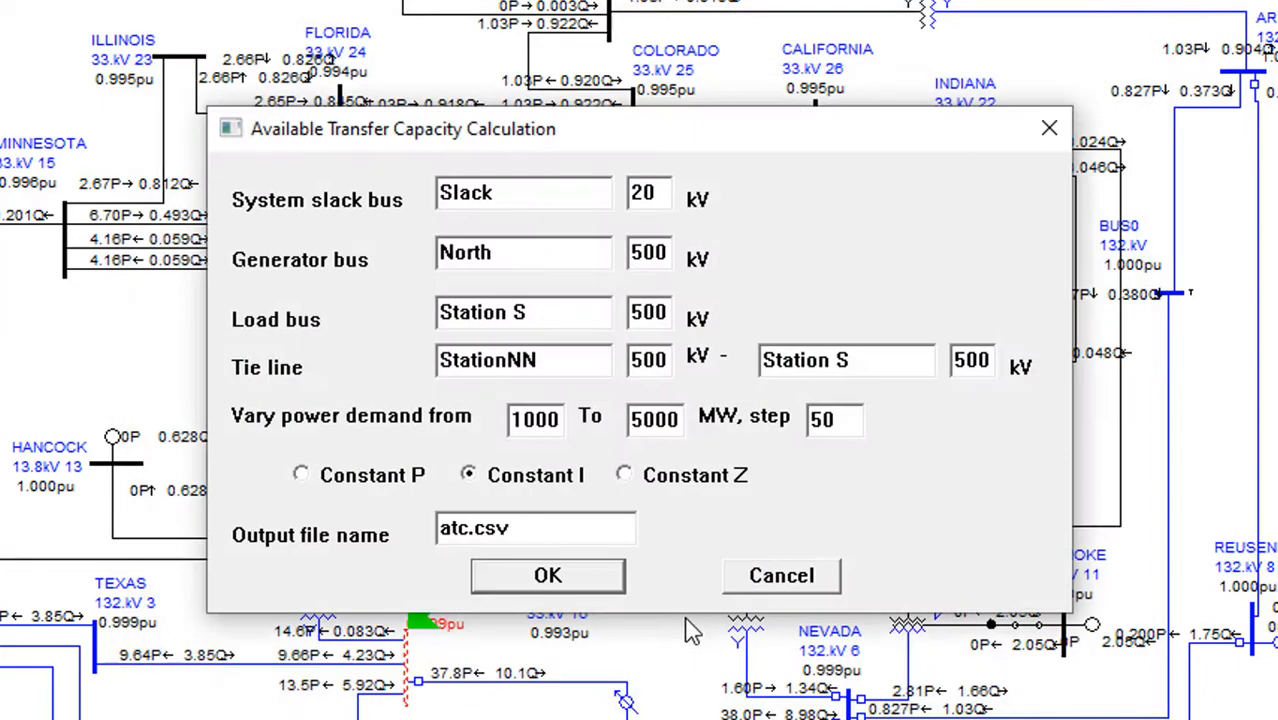
mouse_move(704, 608)
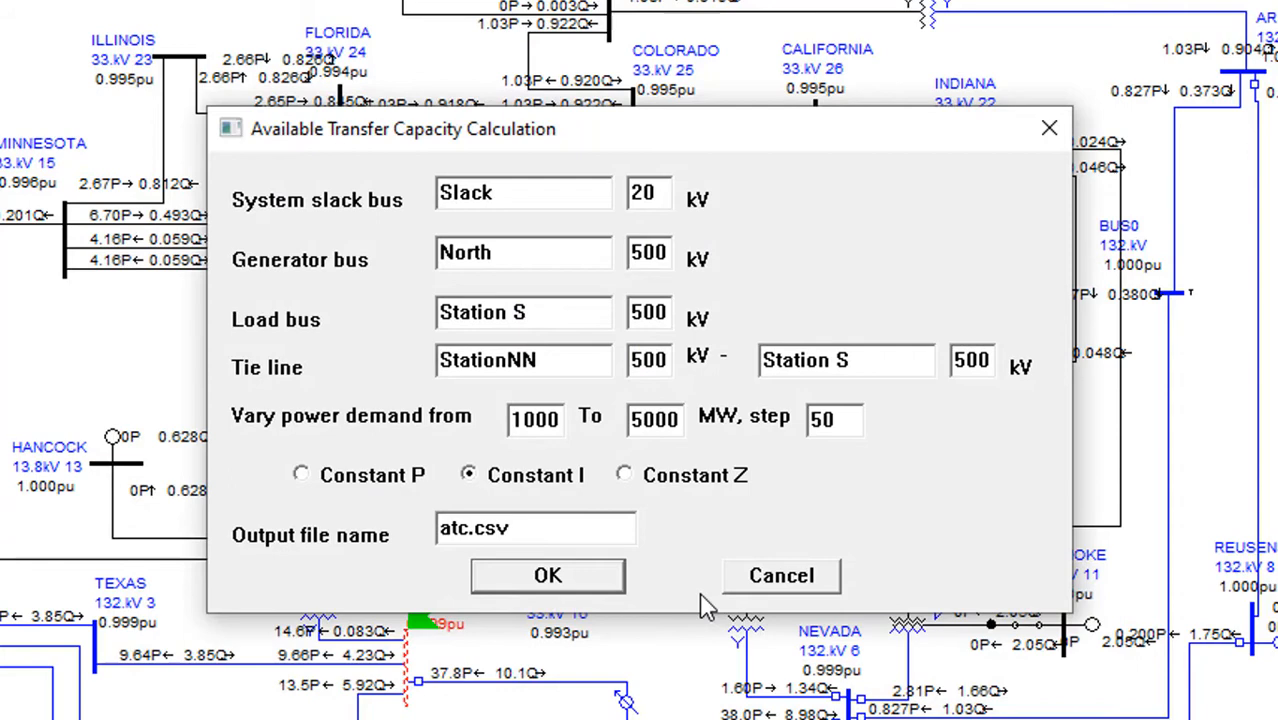